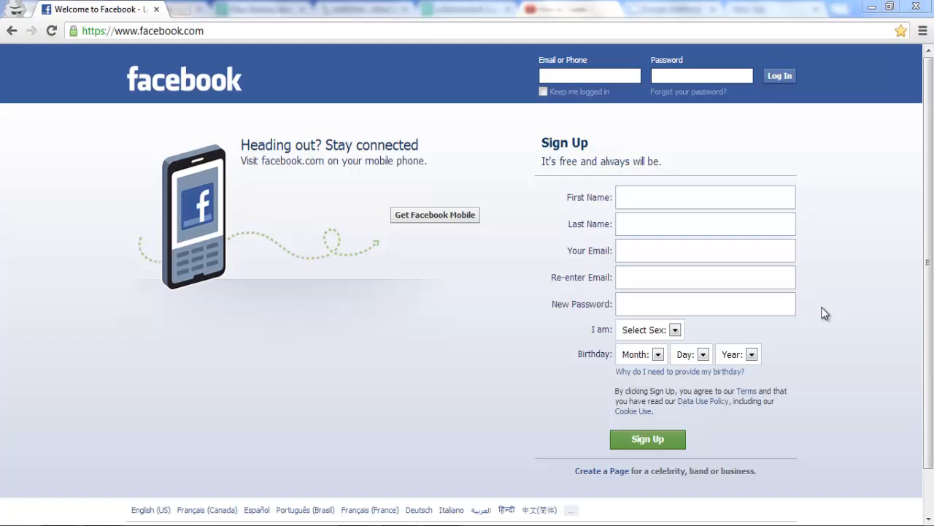
mouse_move(826, 240)
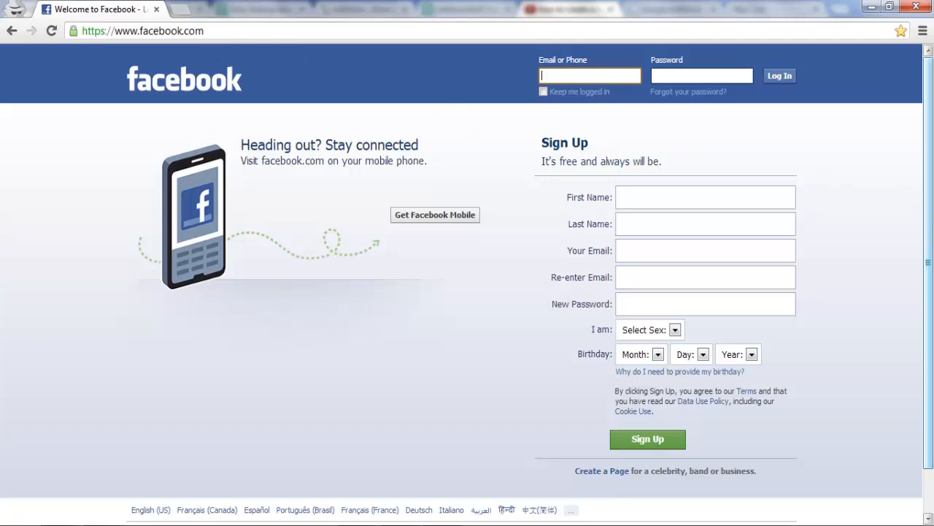
scroll(down, 3)
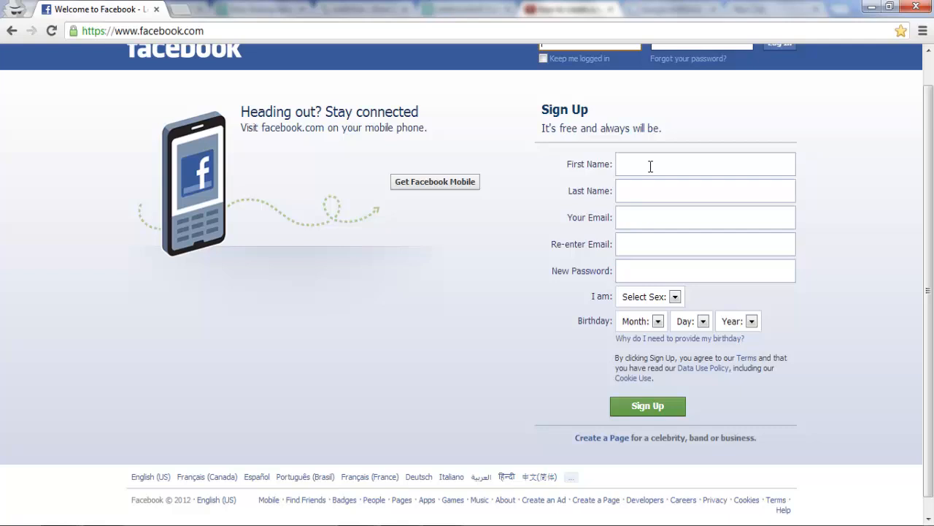
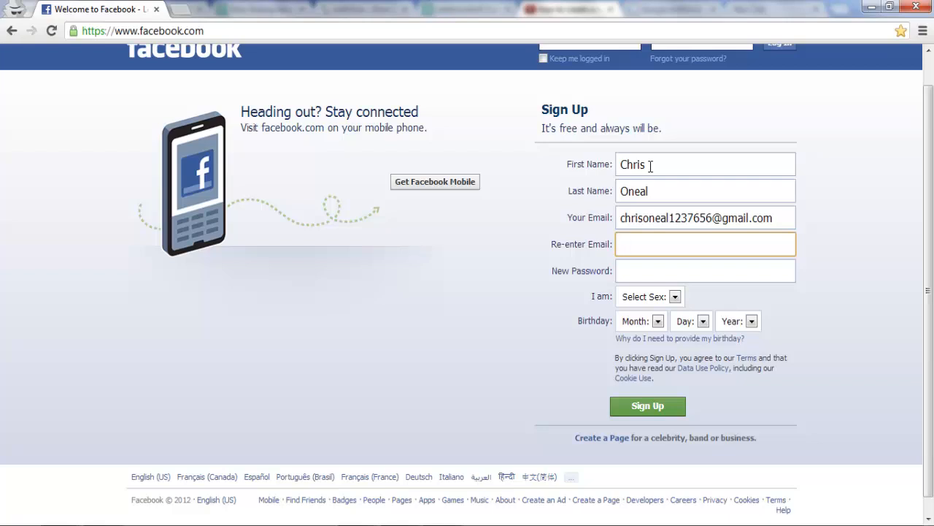
double_click(697, 217)
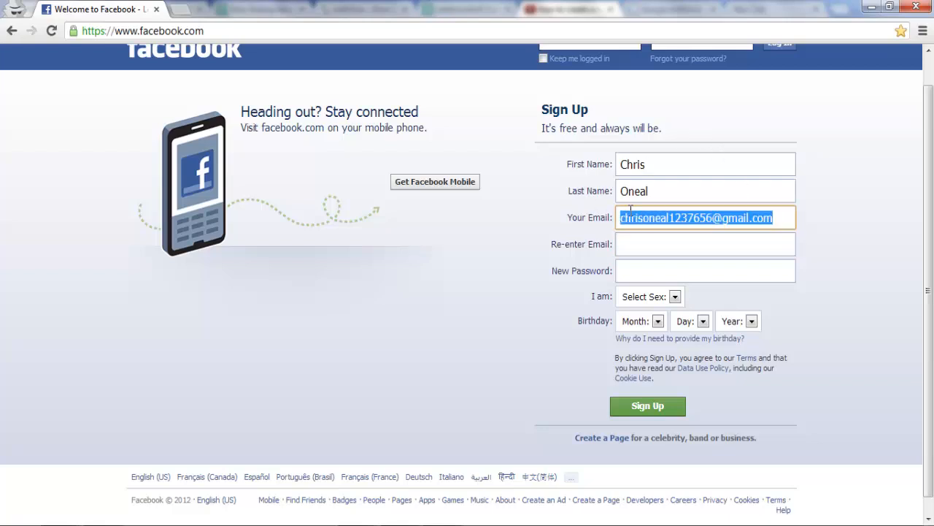
click(705, 271)
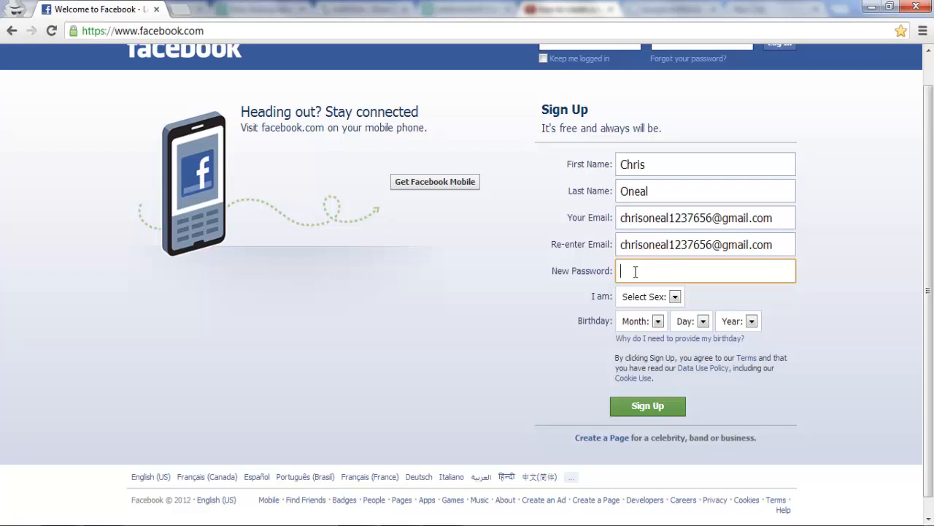
text(password)
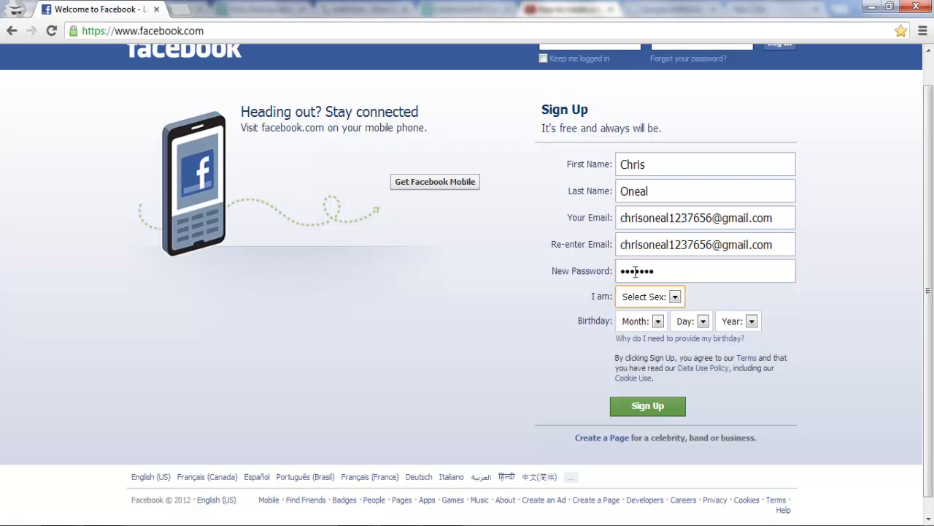
click(674, 296)
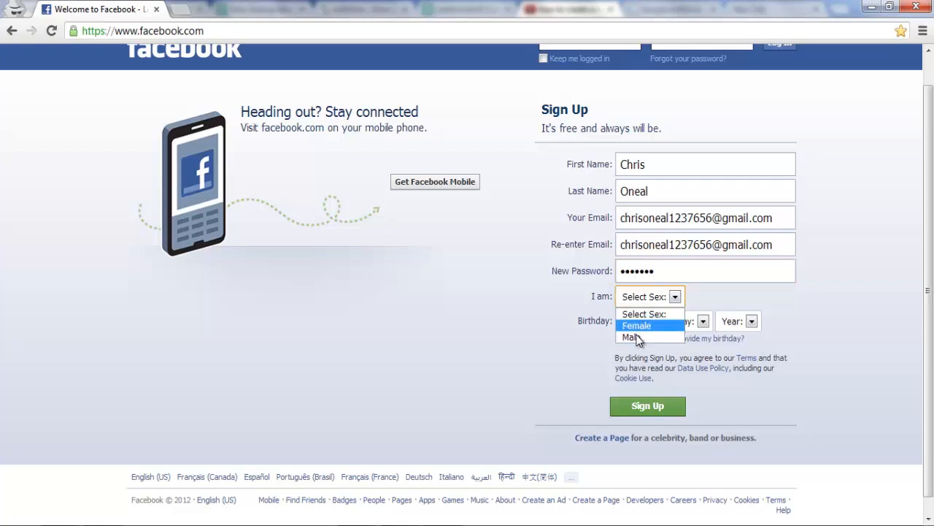
mouse_move(631, 336)
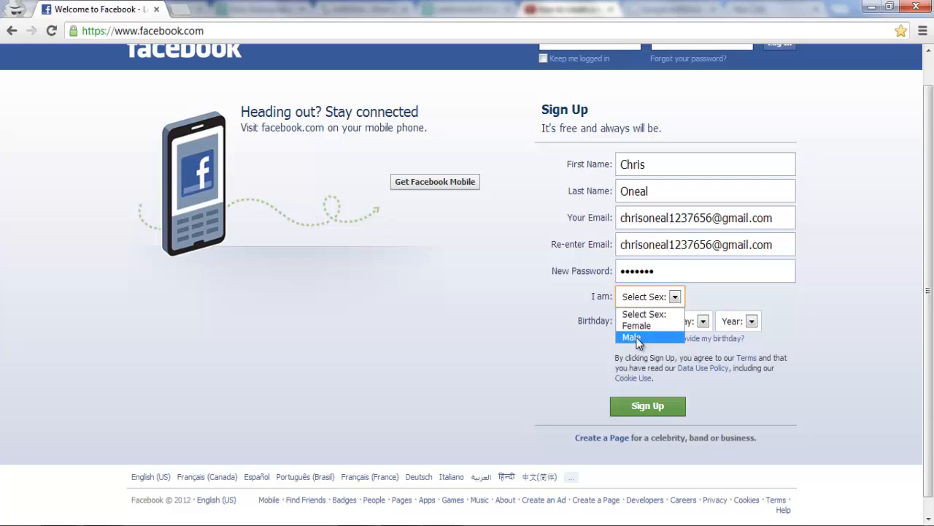
click(643, 322)
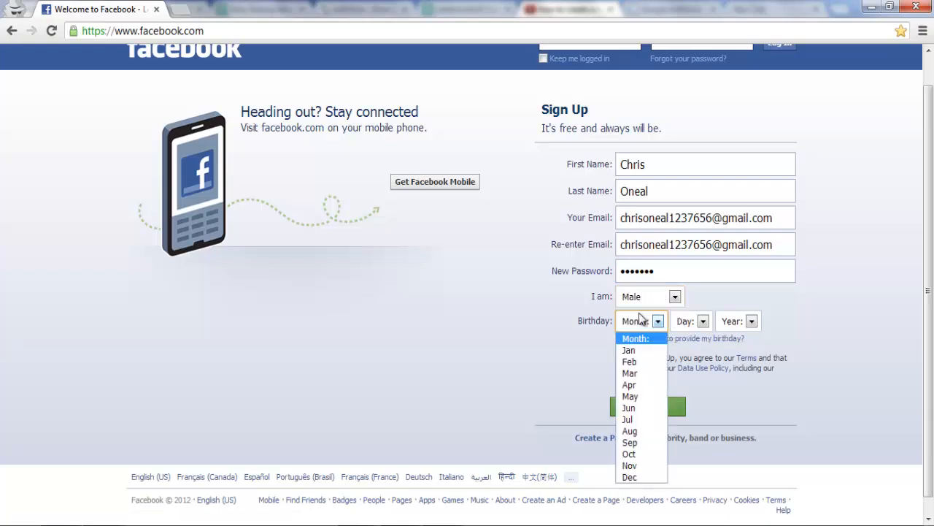
click(628, 385)
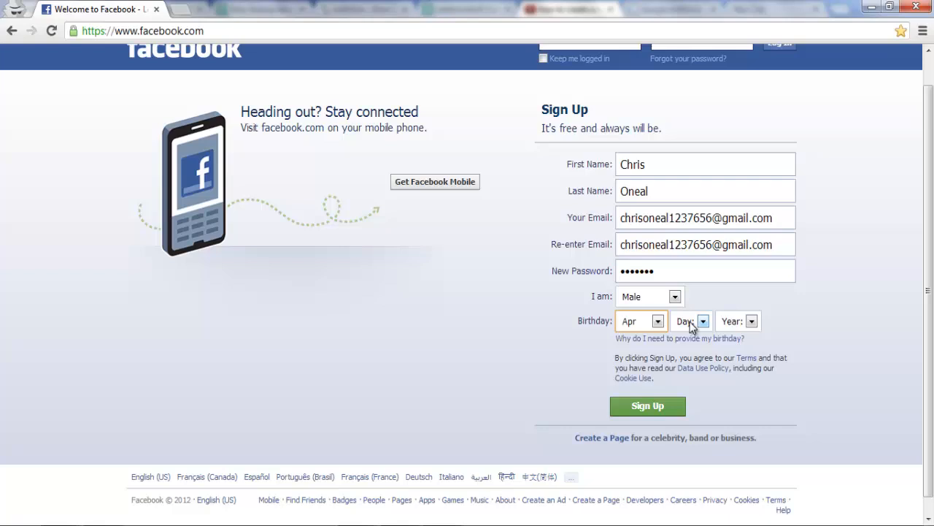
click(752, 321)
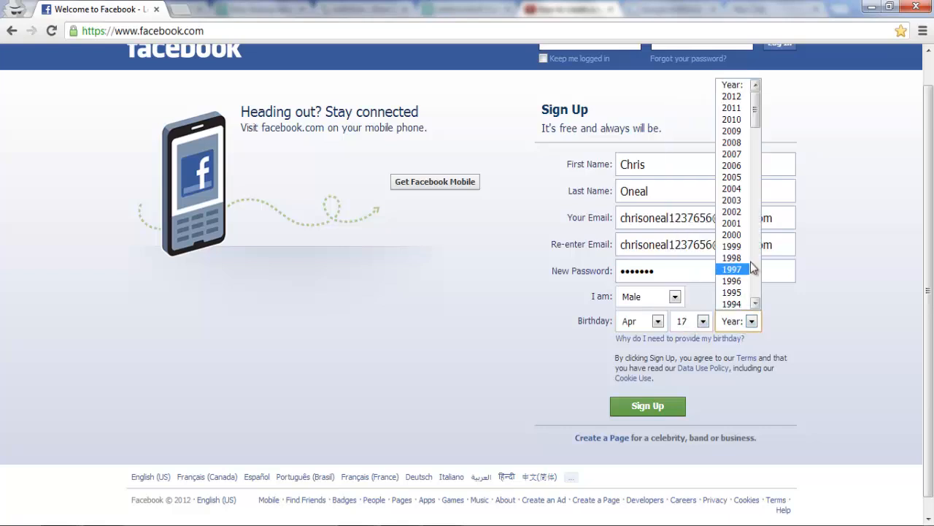
click(733, 321)
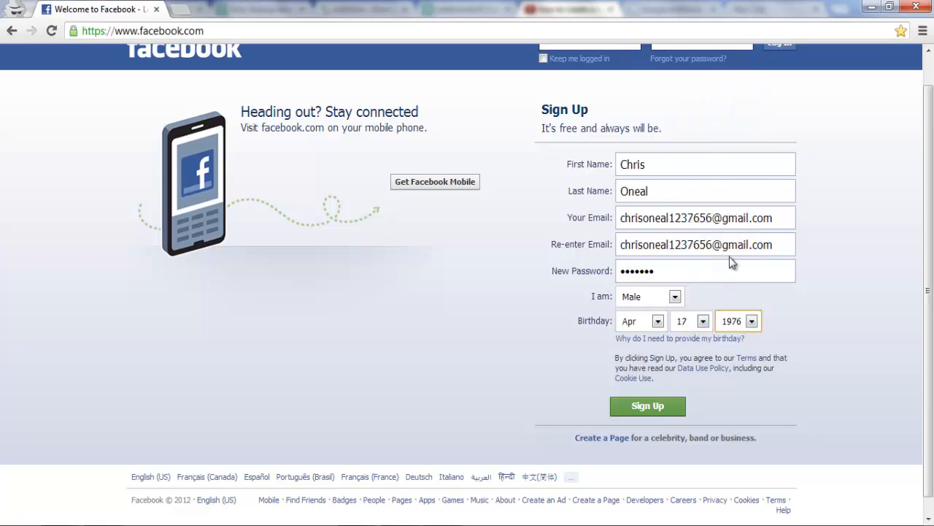
- Submit the sign-up form to create the account
click(647, 406)
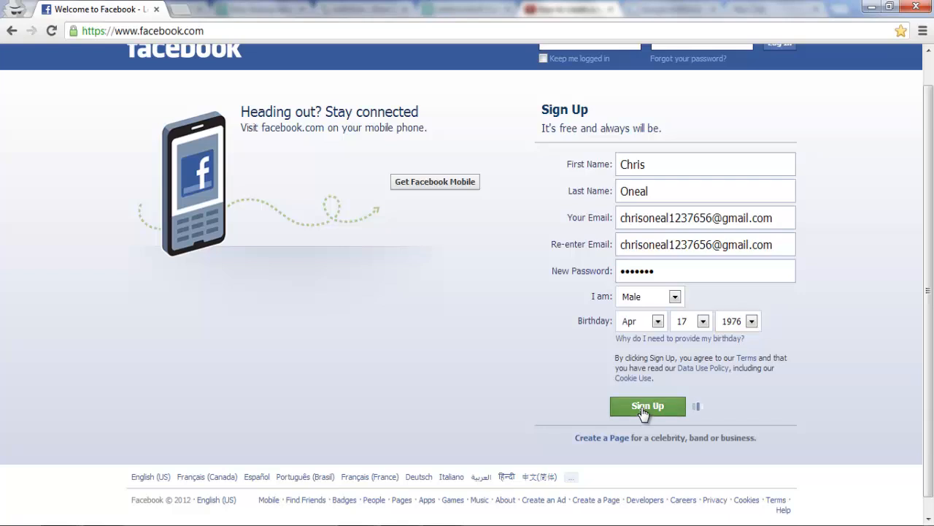
click(647, 405)
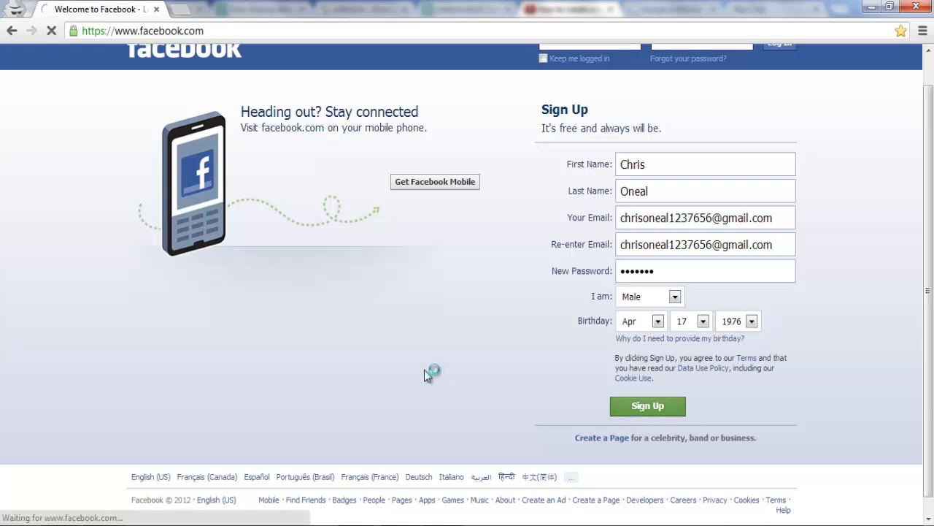
mouse_move(818, 124)
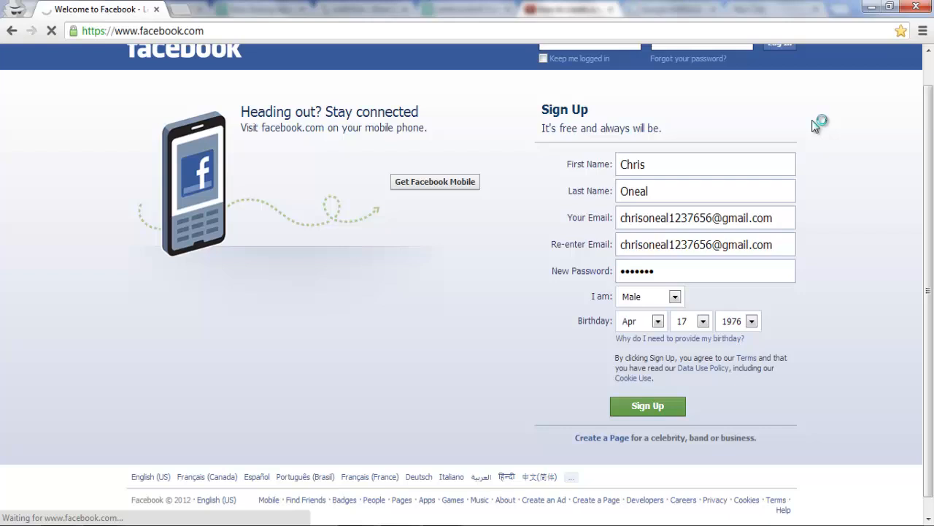
click(647, 406)
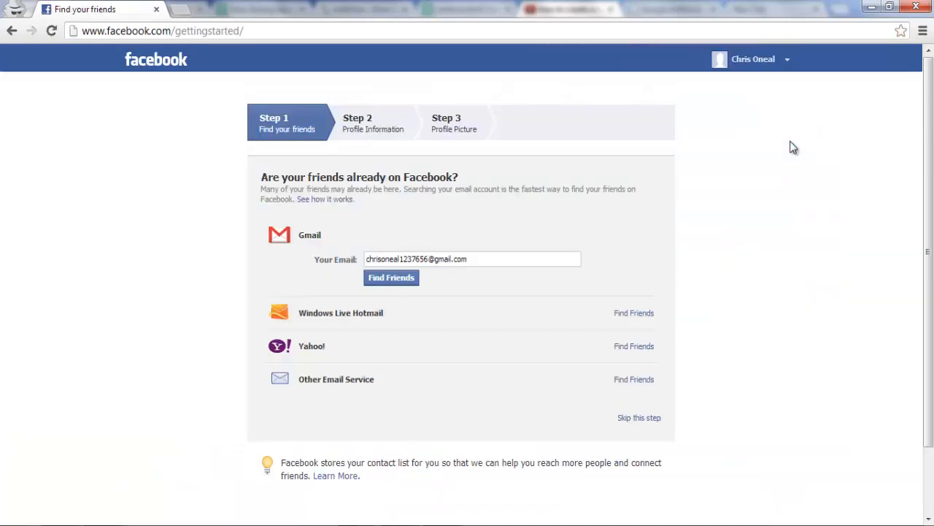
- Skip searching email contacts for friends and confirm the skip
scroll(down, 3)
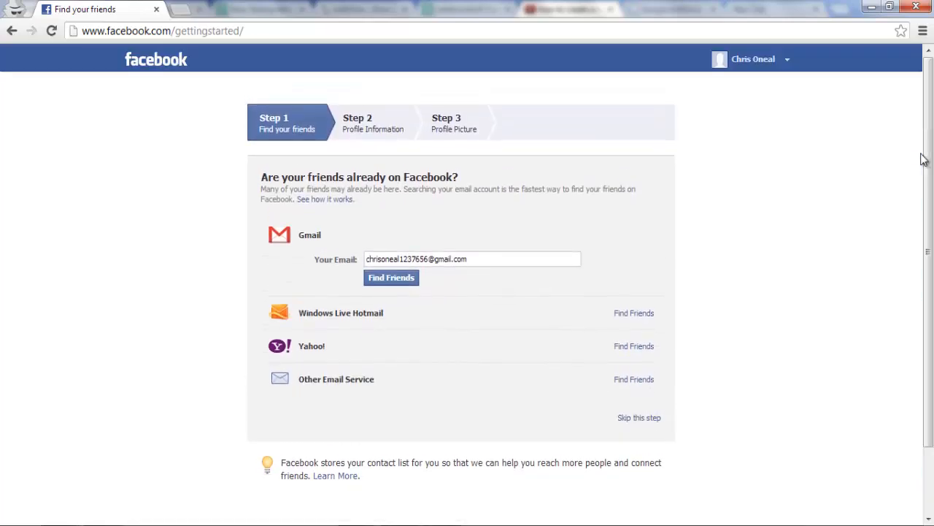
scroll(down, 3)
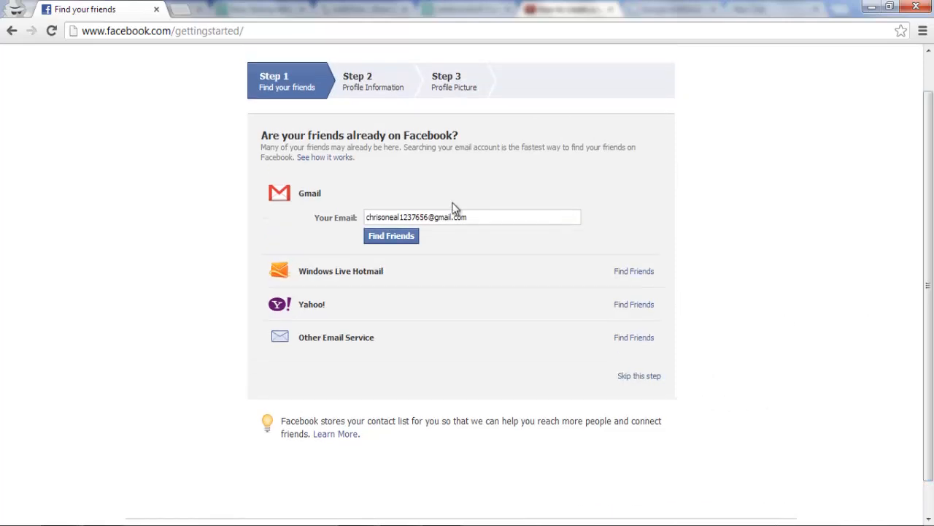
mouse_move(639, 376)
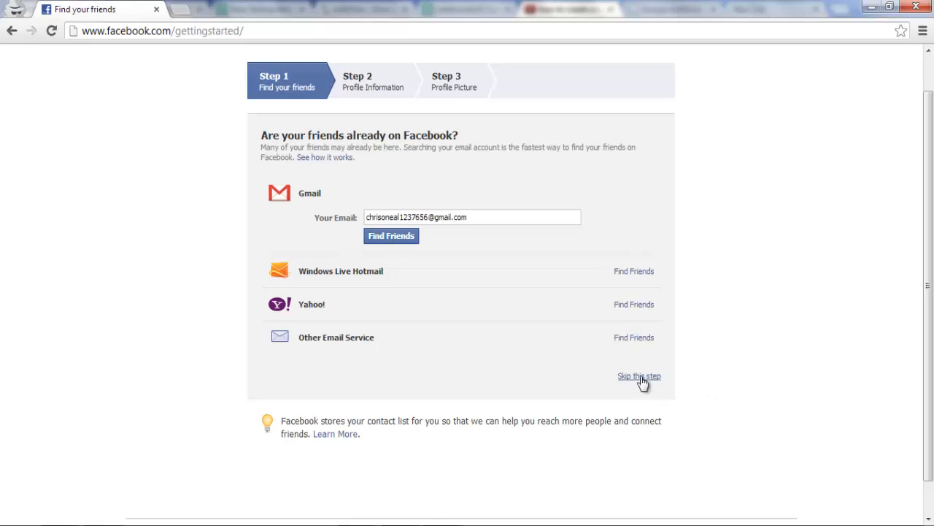
click(638, 375)
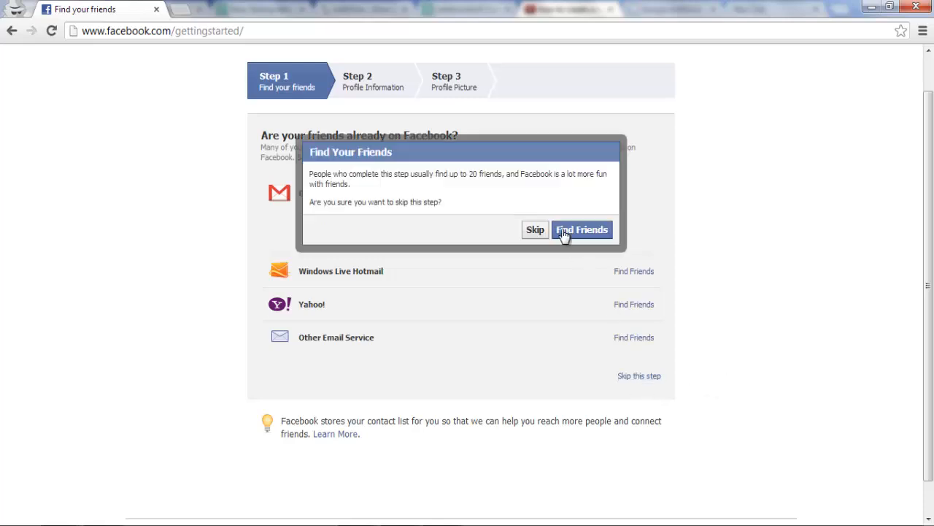
click(582, 230)
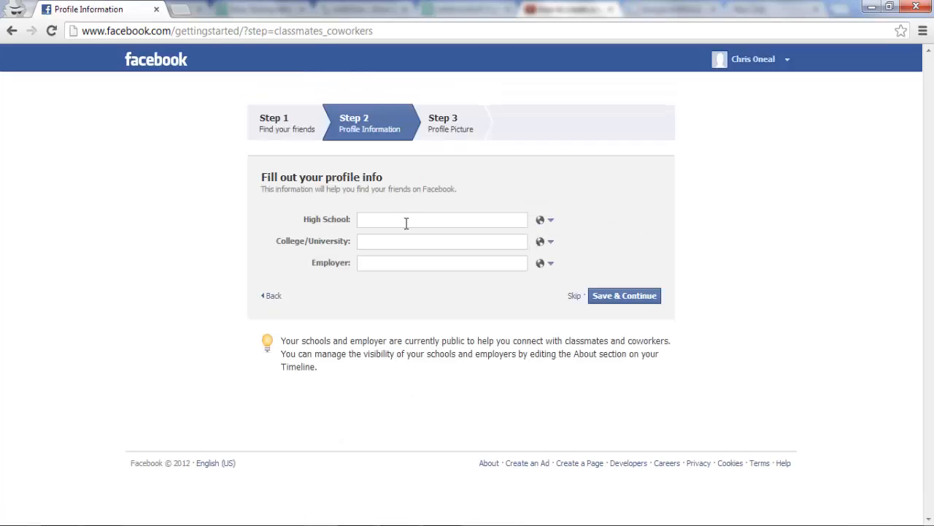
mouse_move(438, 290)
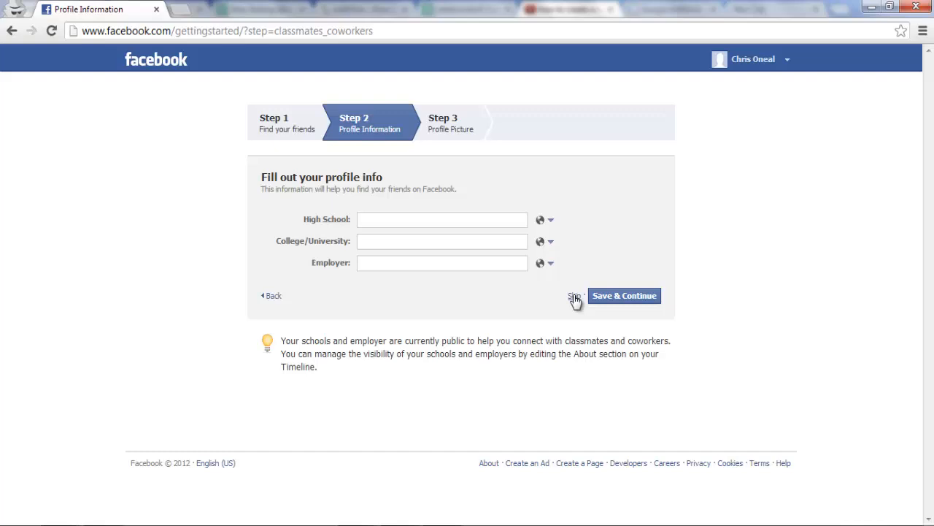
mouse_move(576, 295)
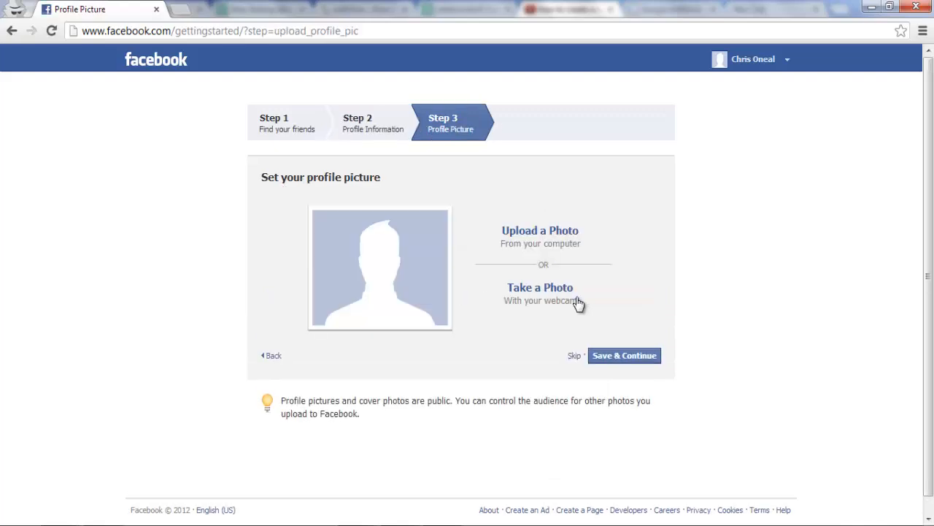
mouse_move(442, 250)
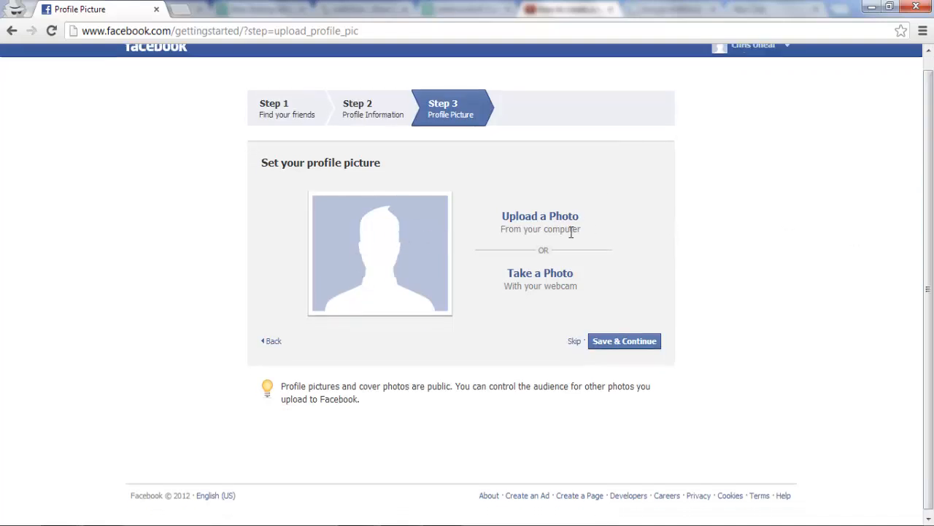
mouse_move(543, 354)
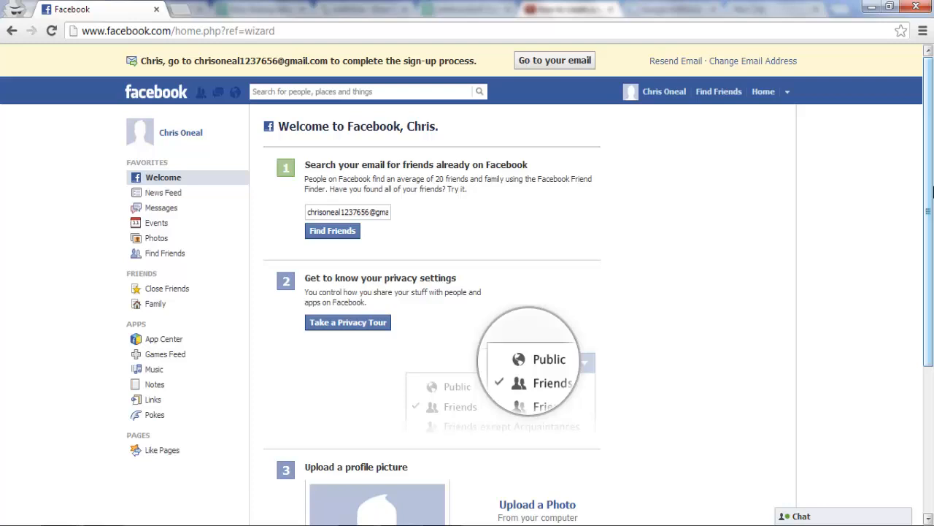
scroll(down, 3)
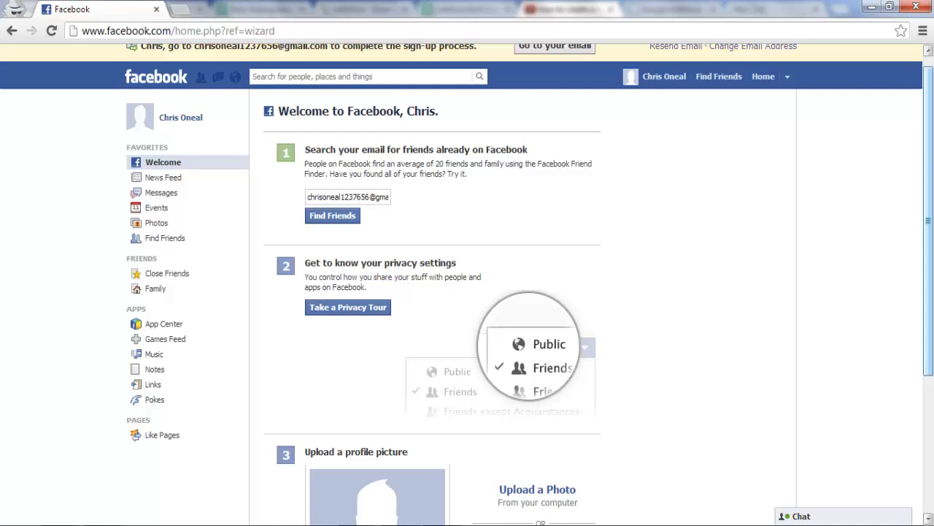
scroll(down, 3)
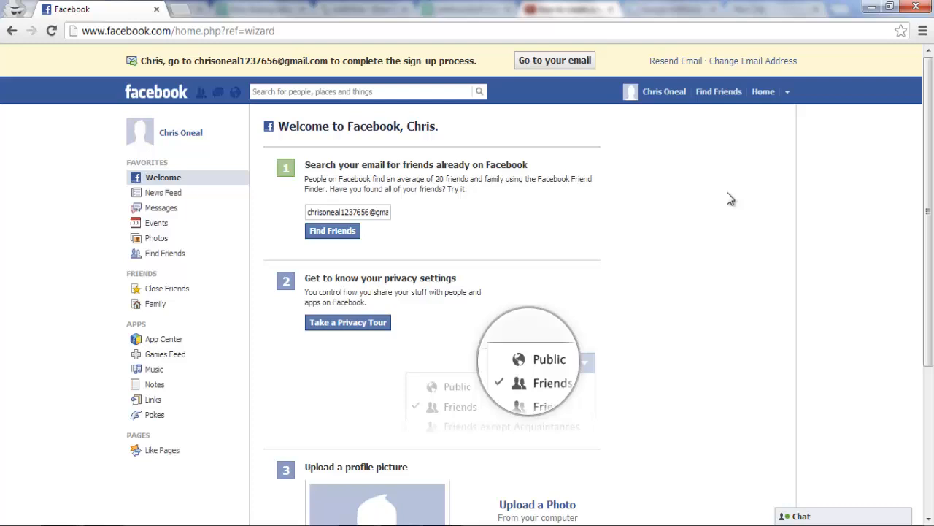
mouse_move(862, 205)
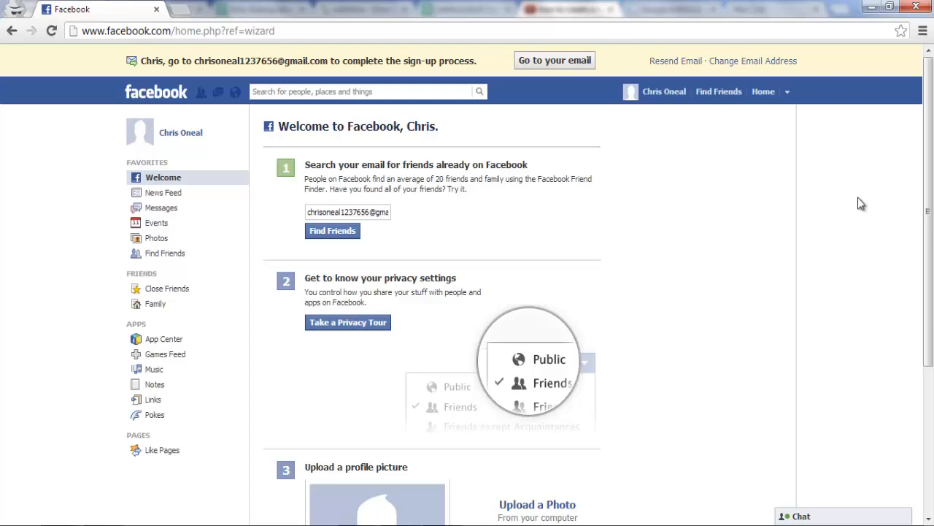
mouse_move(833, 211)
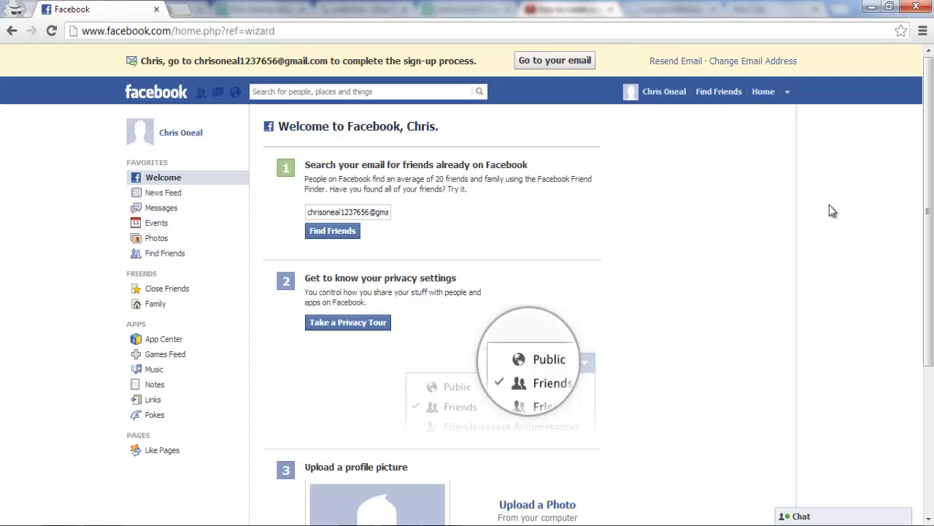
mouse_move(868, 202)
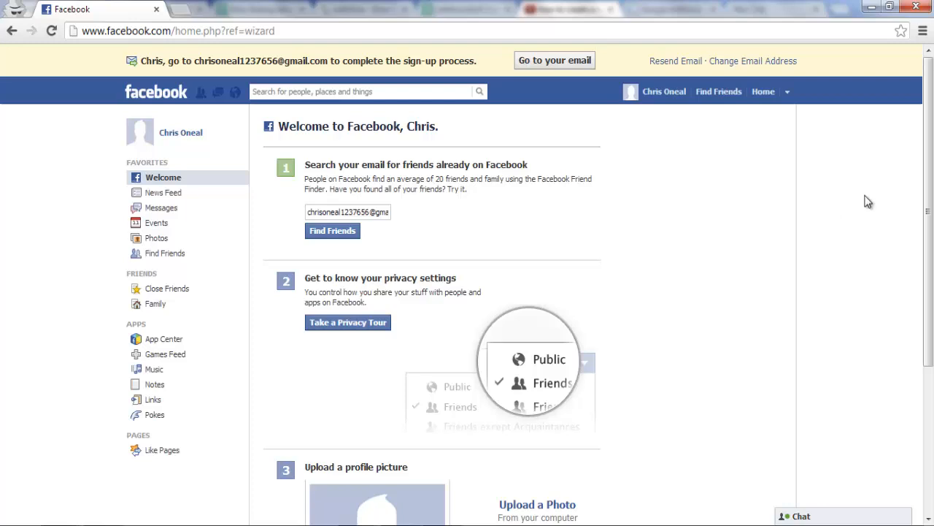